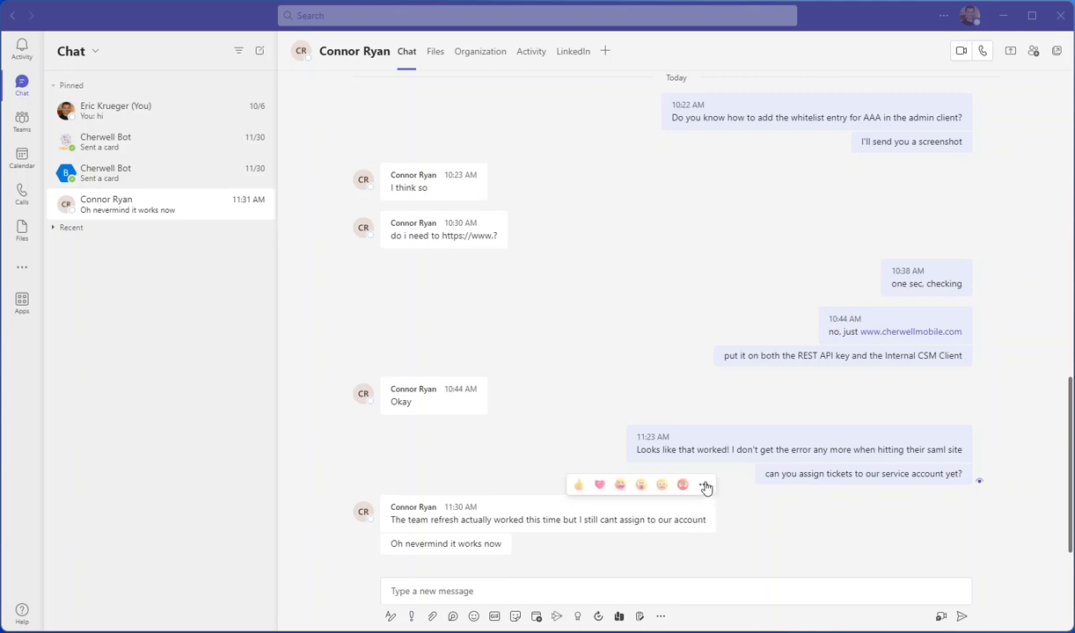
mouse_move(705, 485)
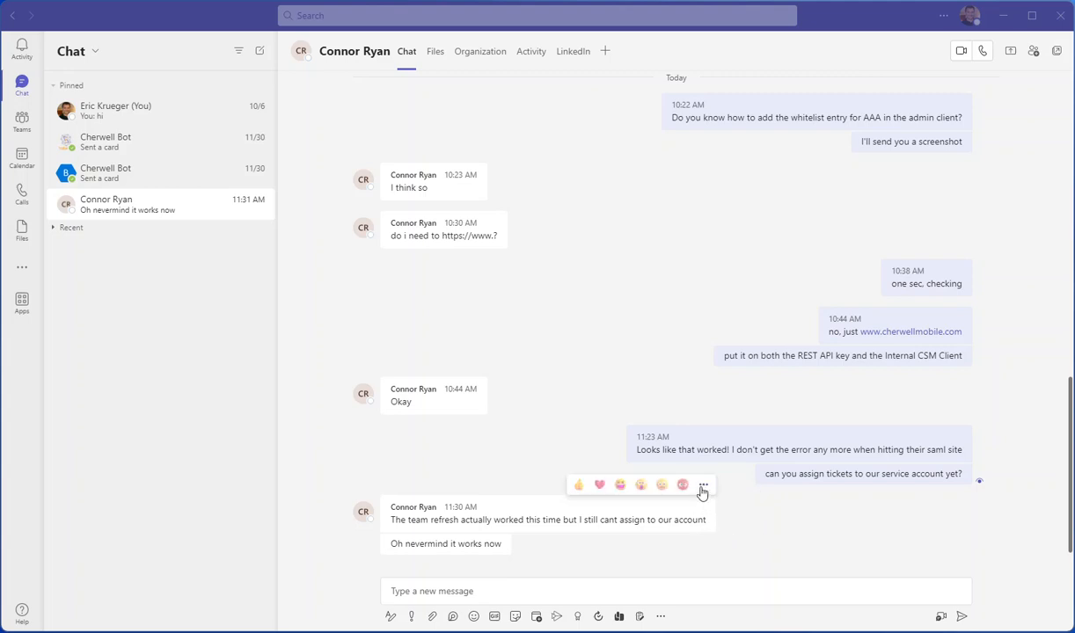
left_click(704, 485)
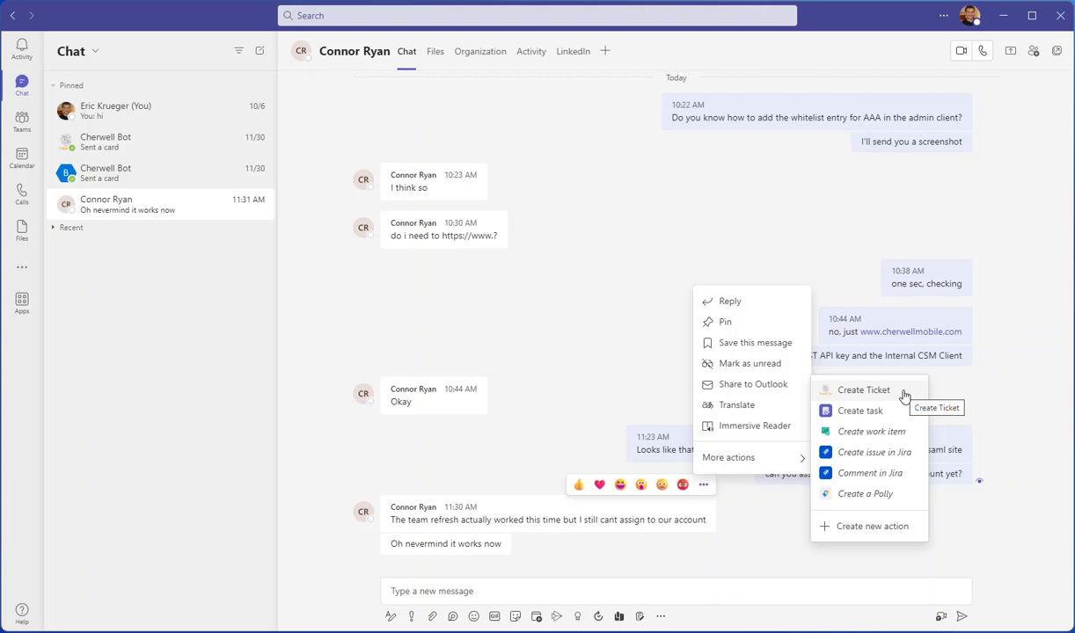
mouse_move(860, 398)
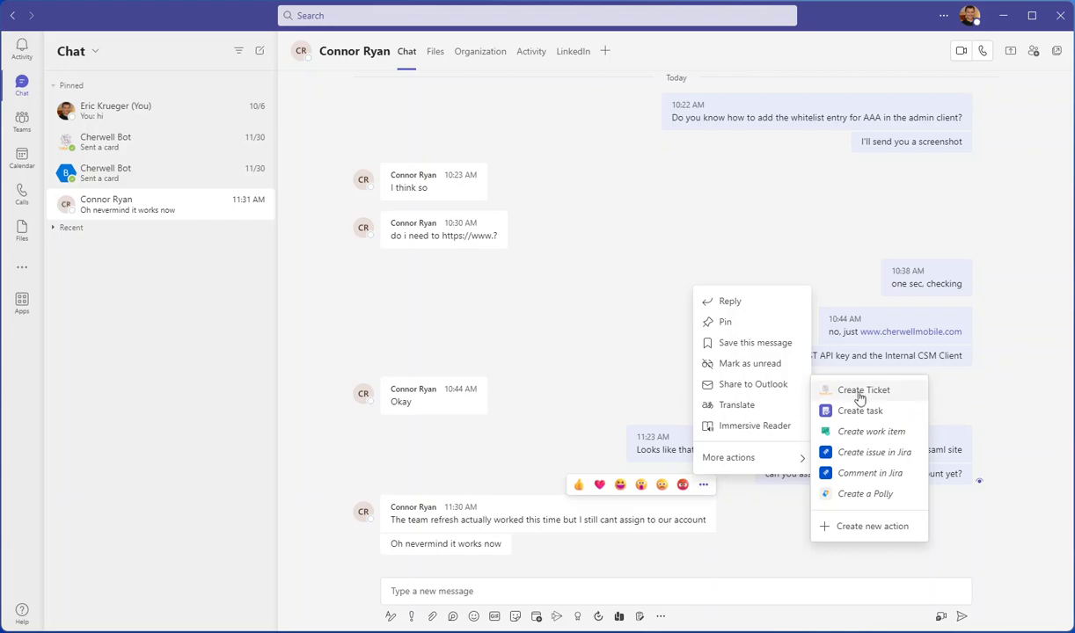
Step: Open the Create Ticket form for the 11:30 AM message, select its Chat ID, then cancel
left_click(864, 389)
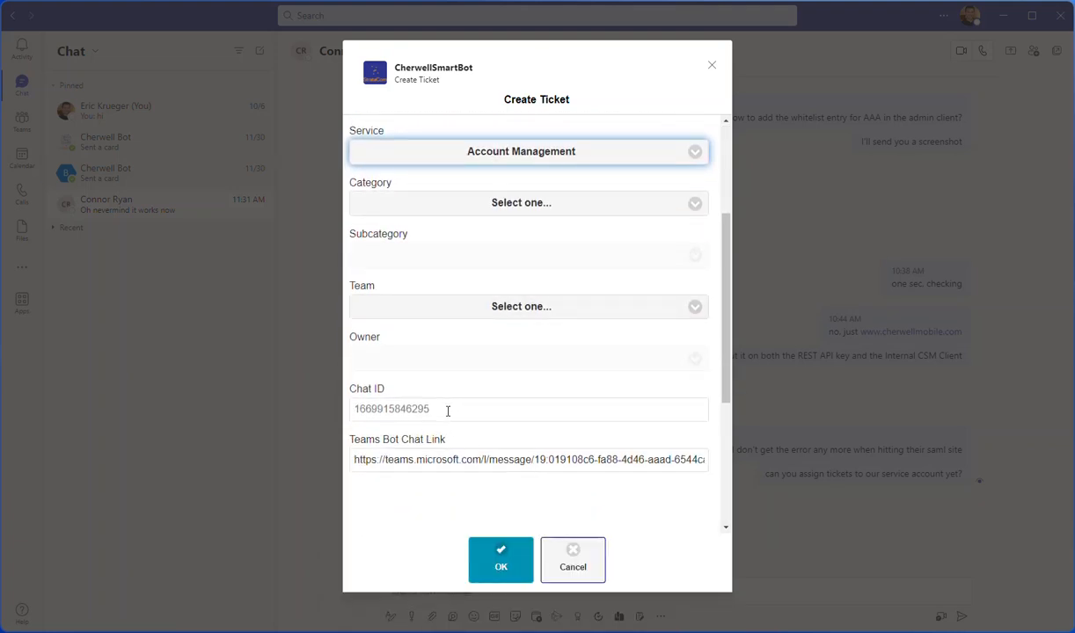
triple_click(392, 409)
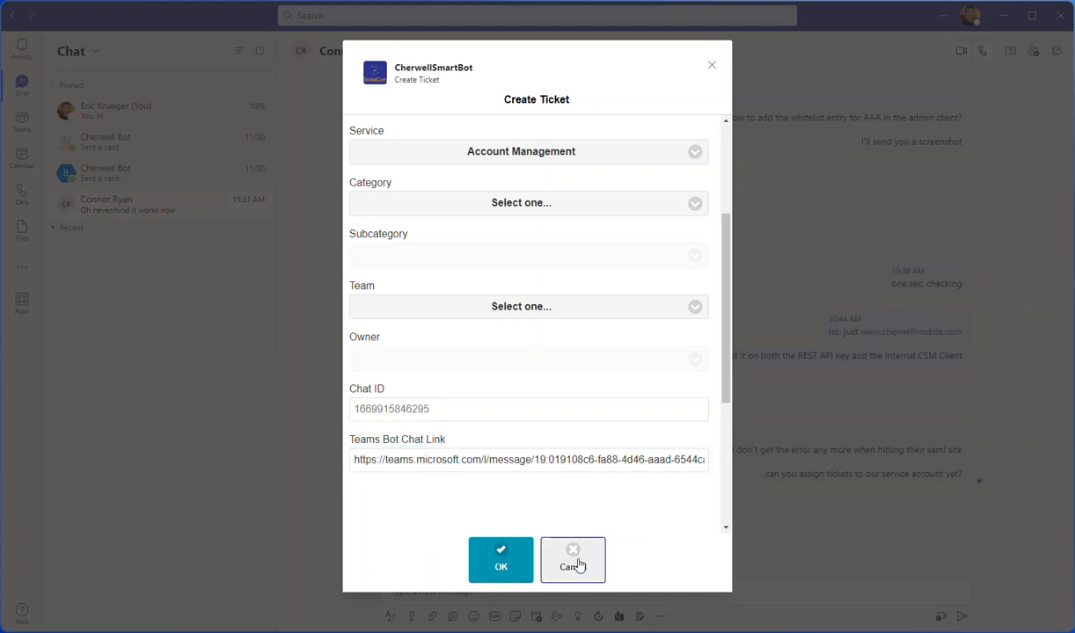
left_click(573, 559)
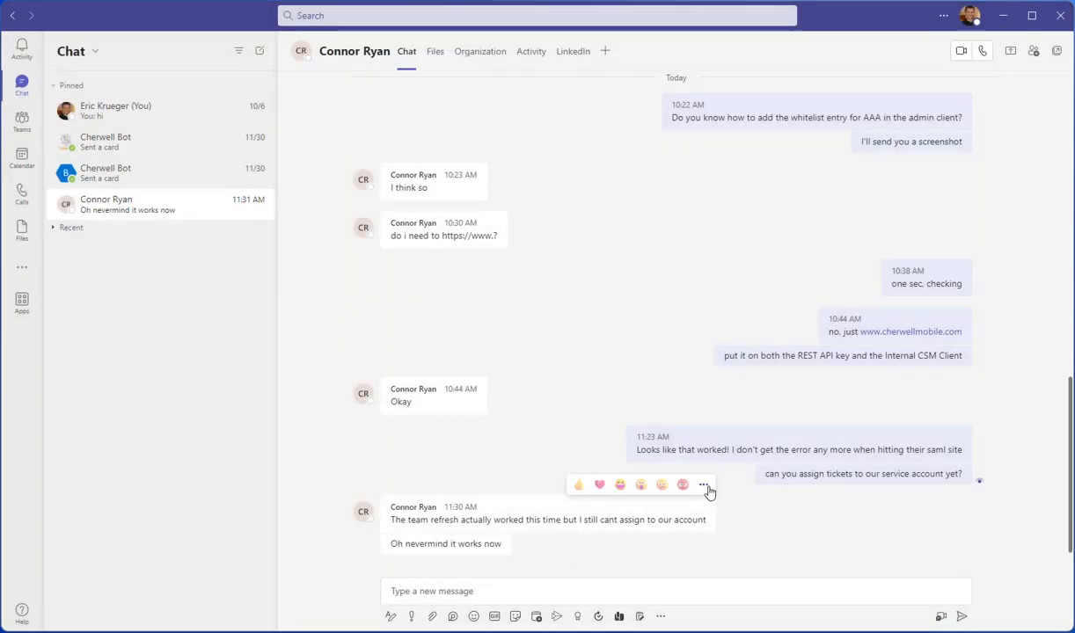
Step: Start a ticket set to Account Management, Cherwell Self Service, Change Password
left_click(704, 485)
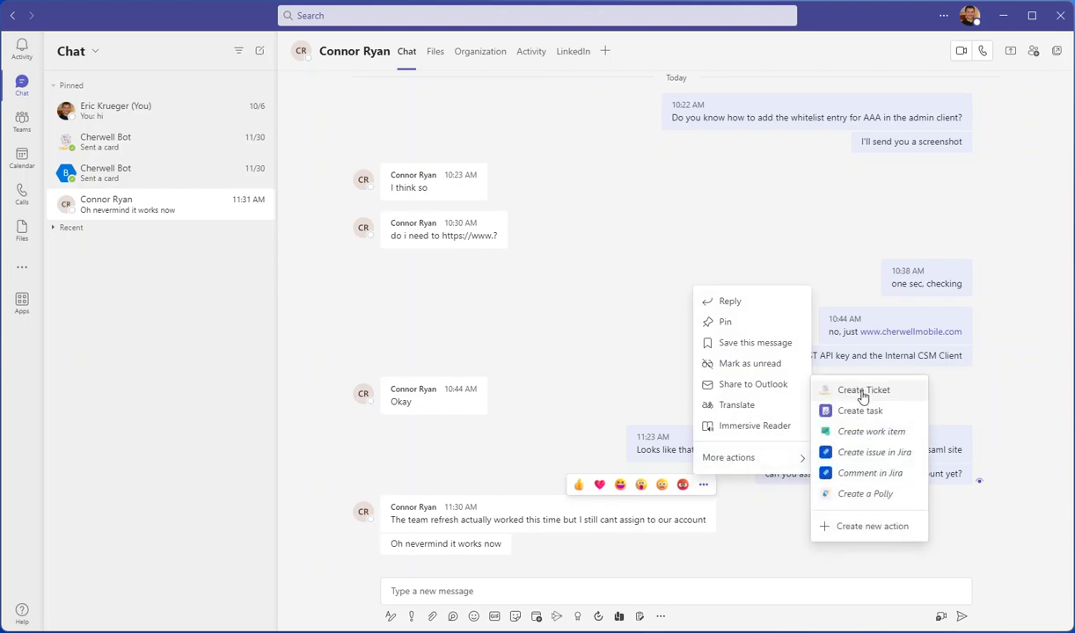
left_click(863, 390)
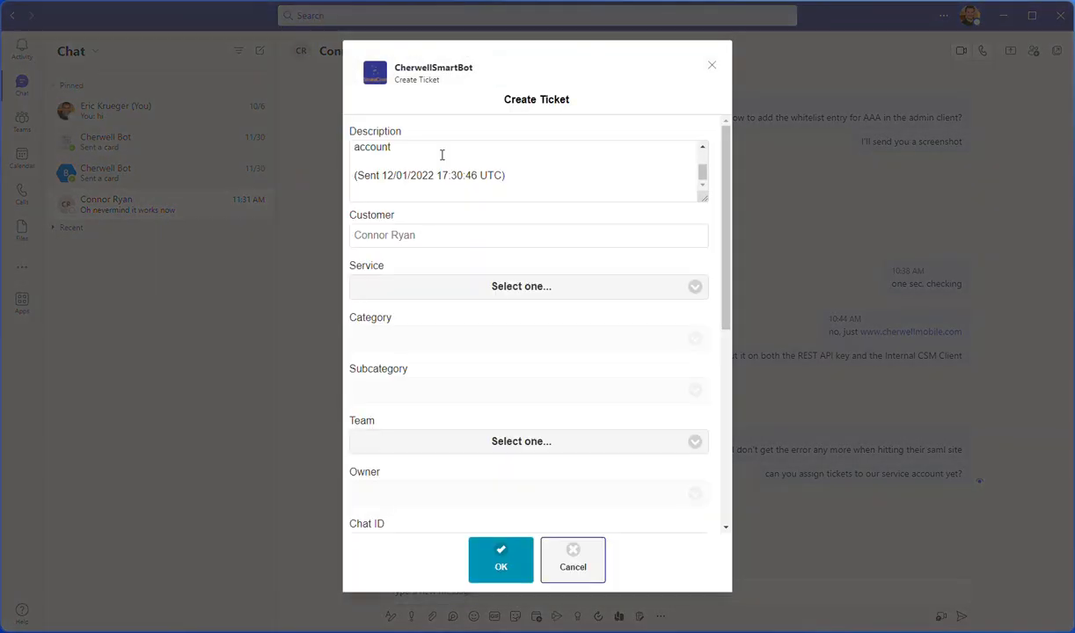
left_click(520, 286)
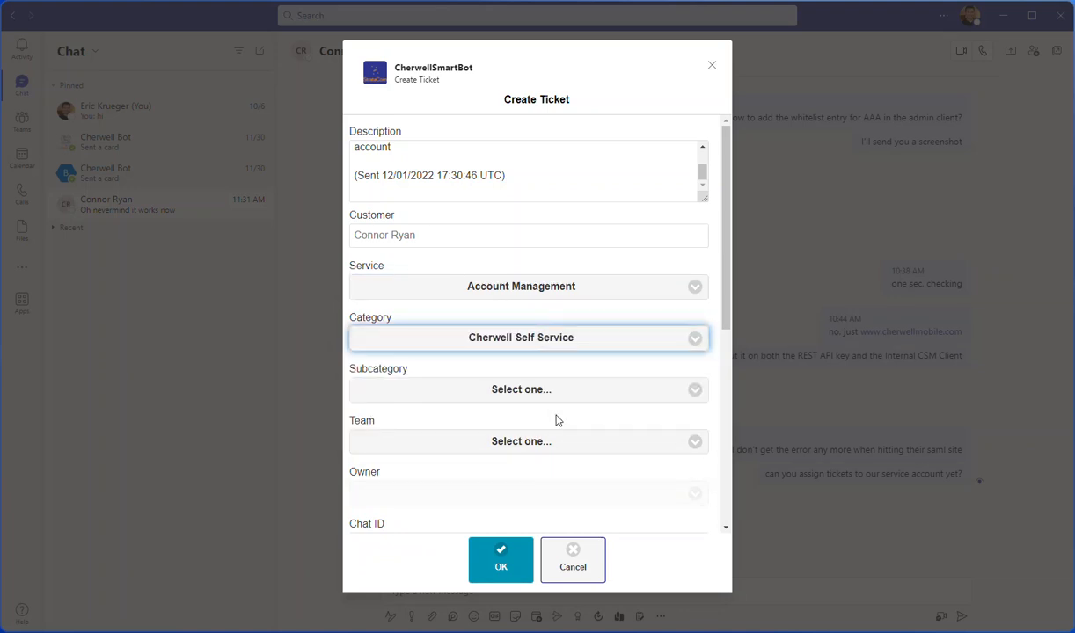
left_click(521, 389)
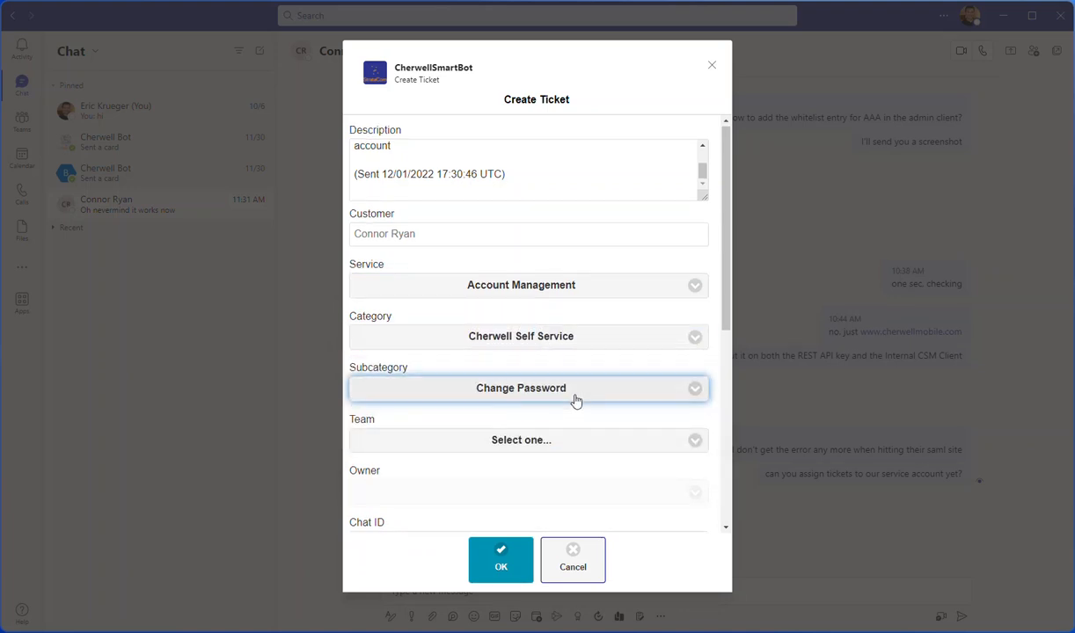
Step: Submit the ticket to create incident 103659 and close its details
scroll("down", 3)
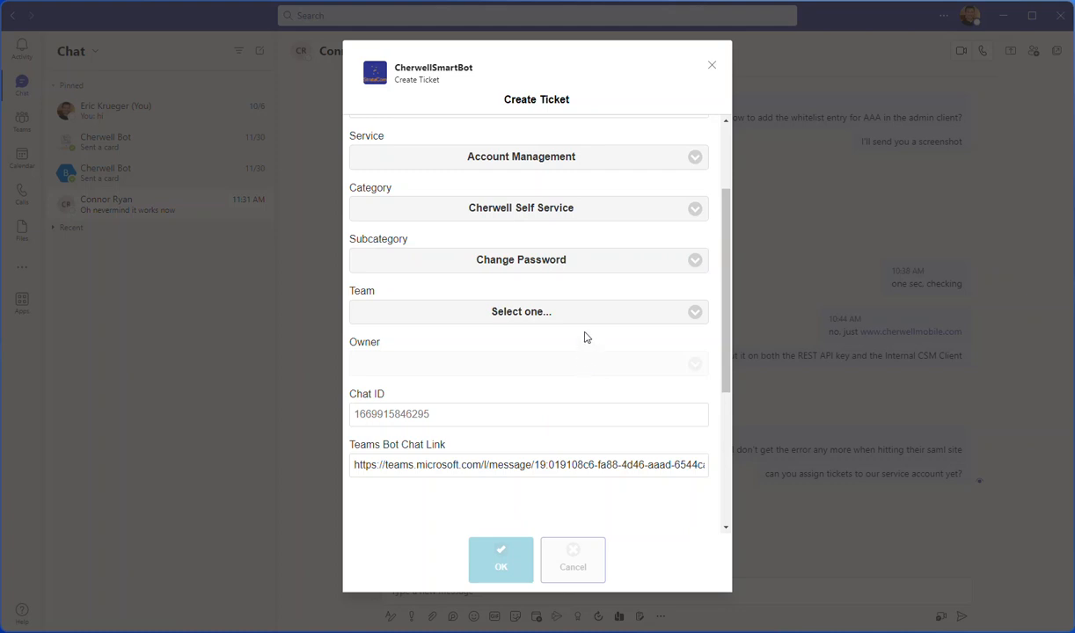
left_click(501, 560)
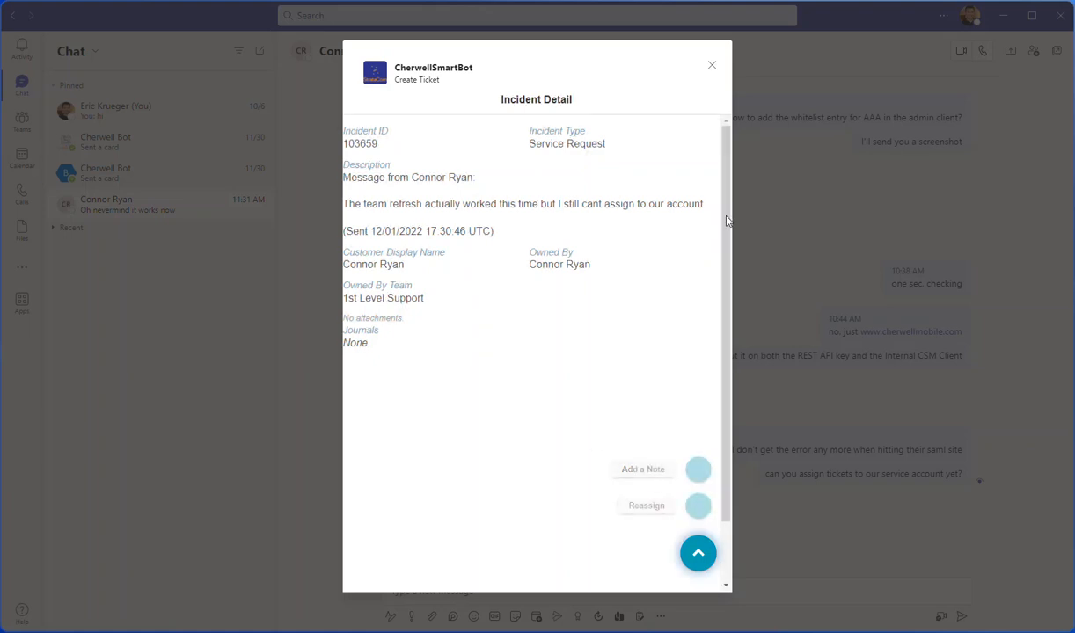
left_click(712, 65)
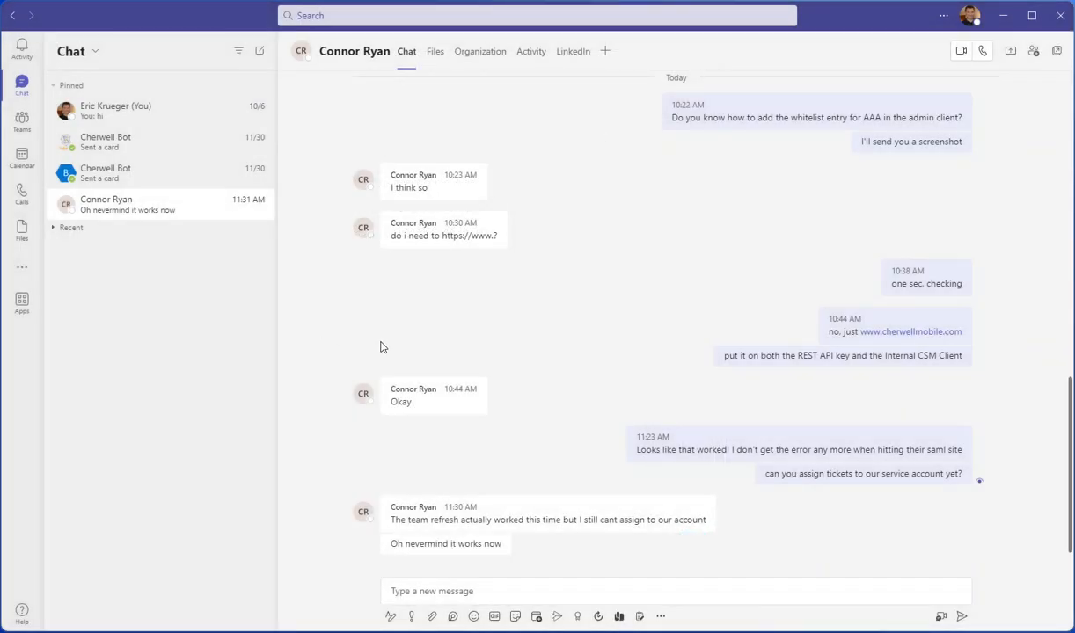
mouse_move(546, 359)
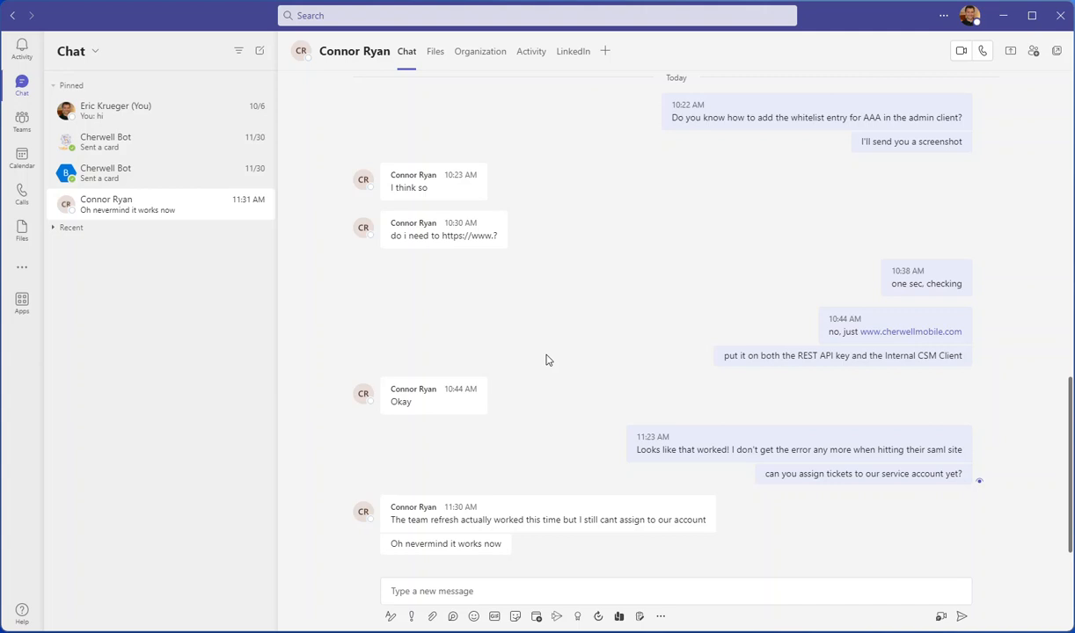
mouse_move(710, 500)
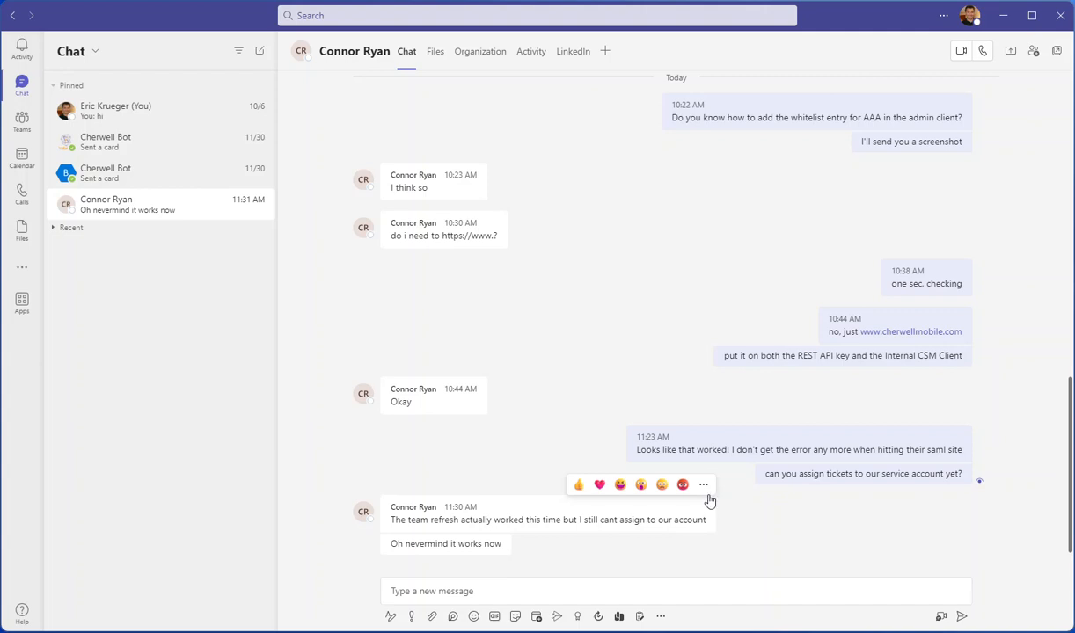
left_click(703, 485)
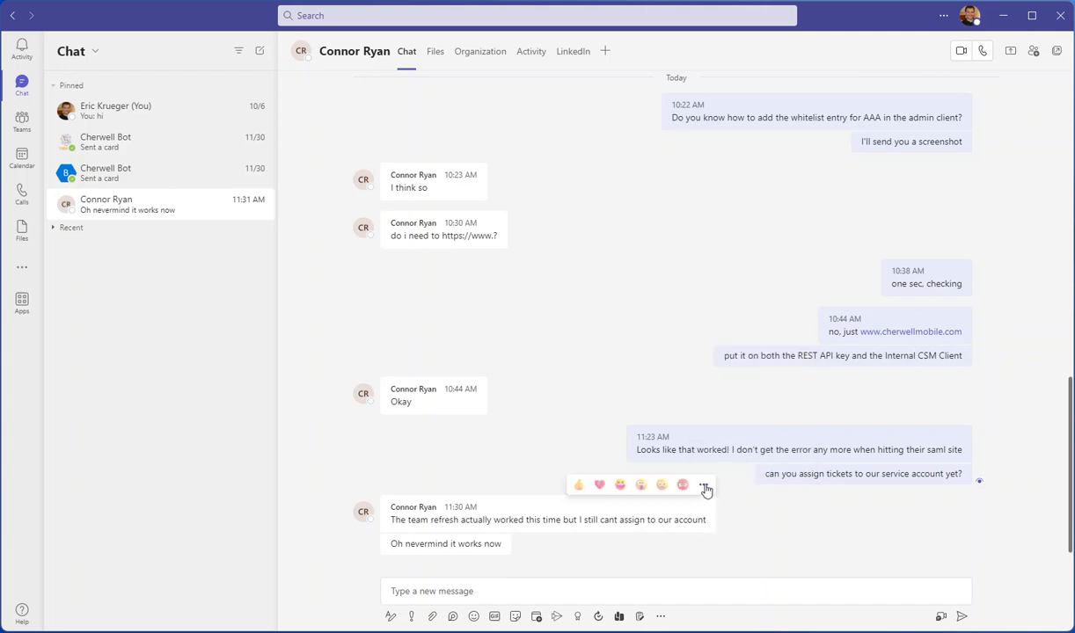
mouse_move(704, 486)
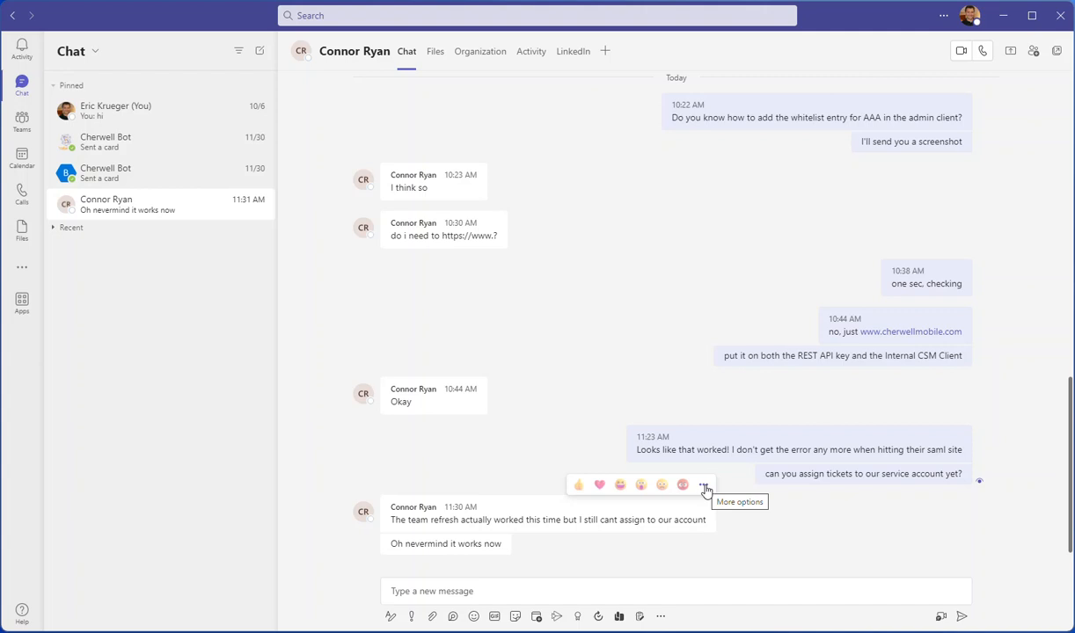
Step: Open a Create Ticket form for the 11:30 AM message and expand its full description
left_click(704, 485)
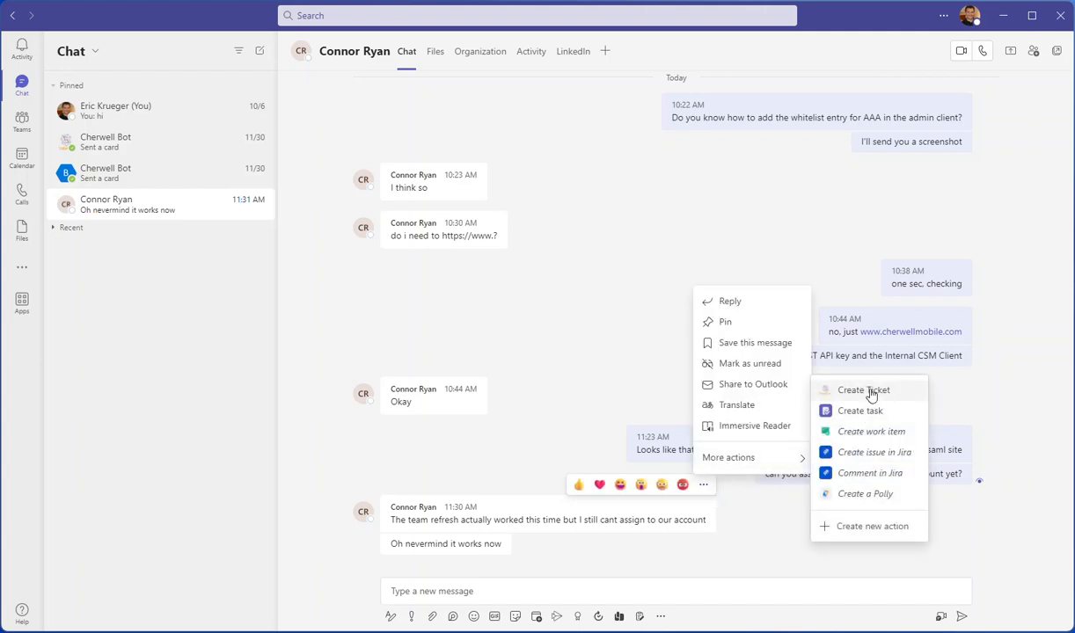
left_click(864, 390)
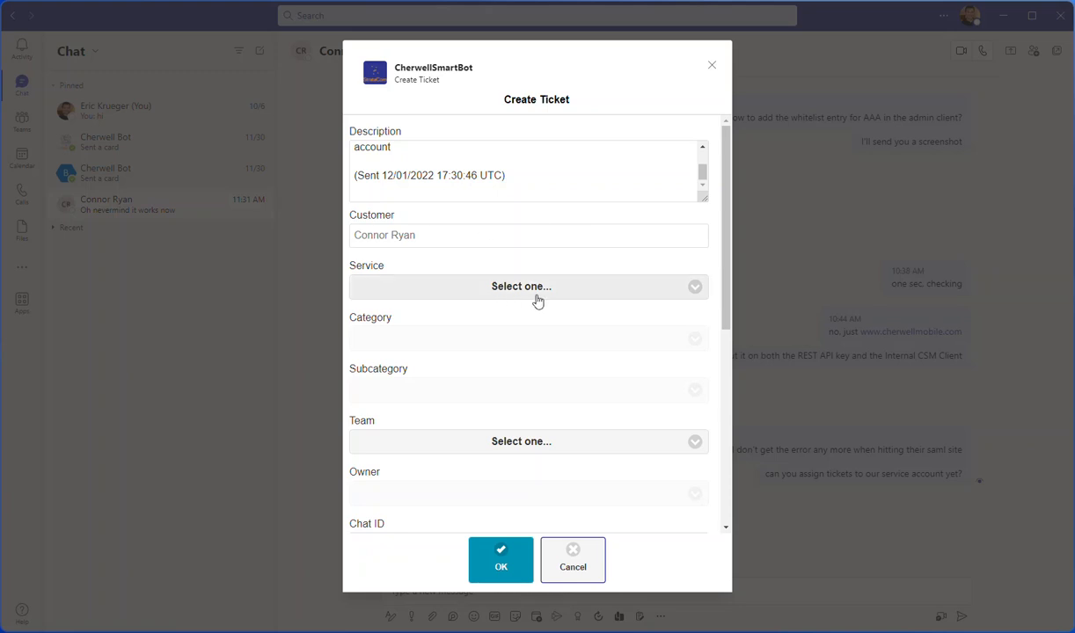
mouse_move(618, 320)
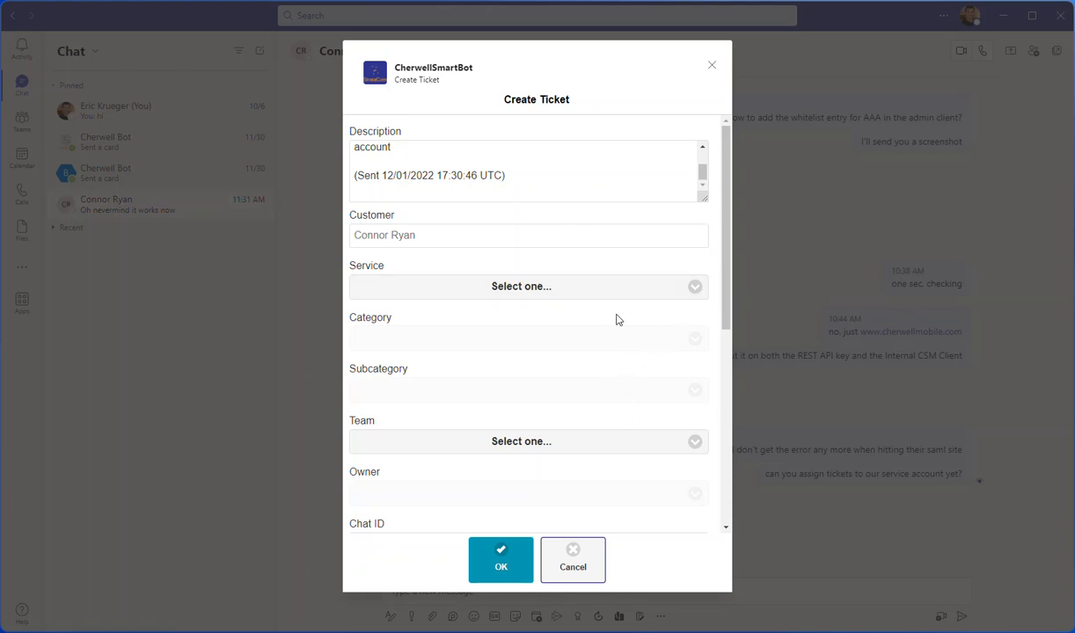
left_click(528, 172)
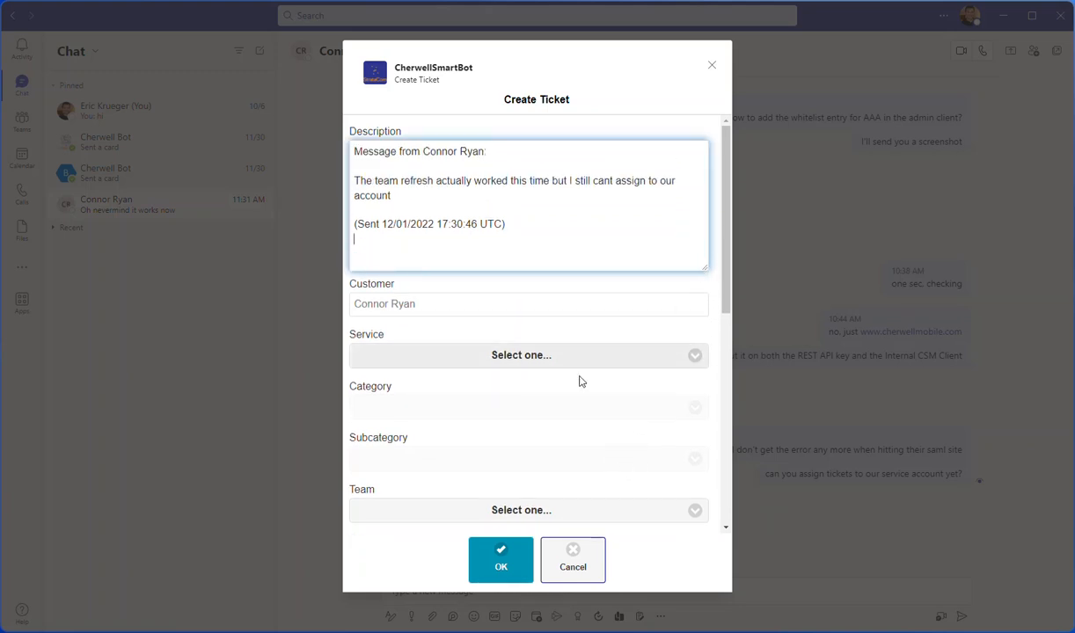
mouse_move(618, 442)
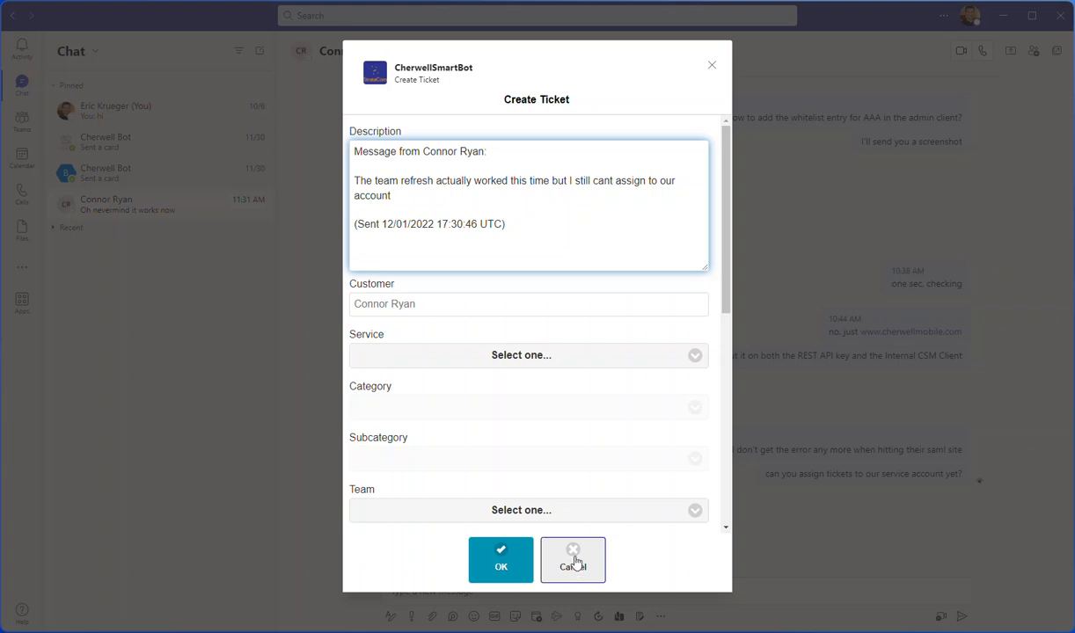
mouse_move(573, 561)
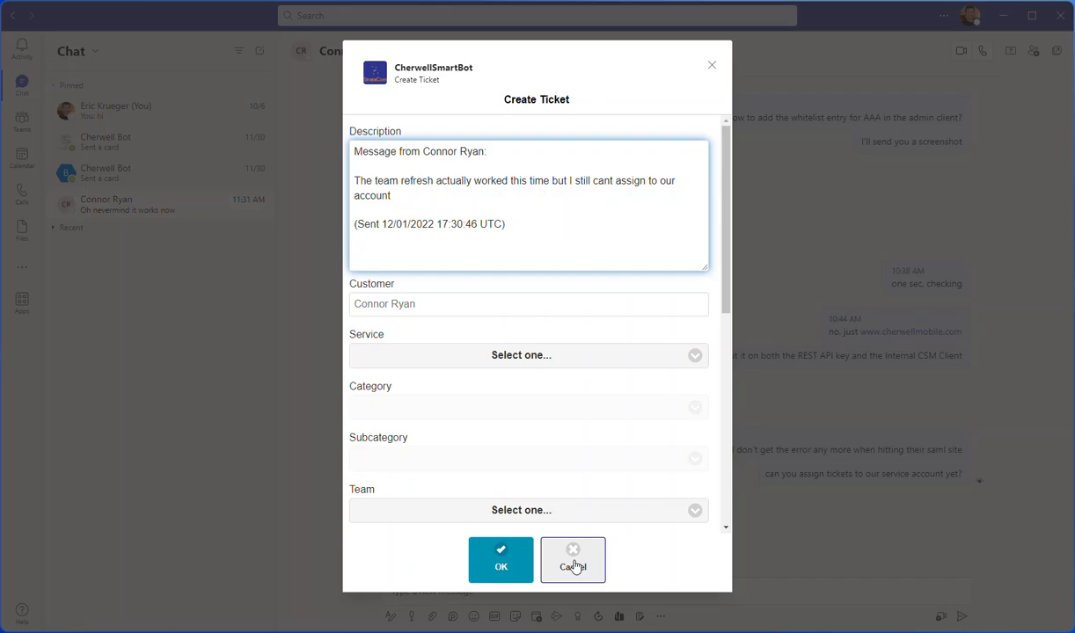